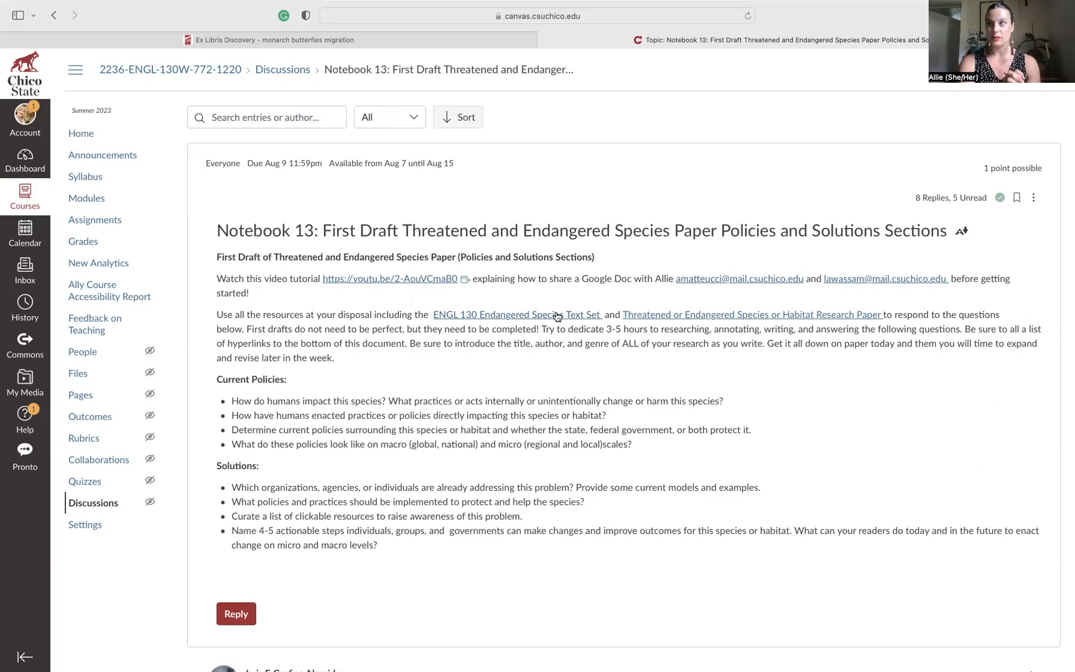
# Open the ENGL 130 Endangered Species Text Set from the Notebook 13 discussion.
pyautogui.click(517, 313)
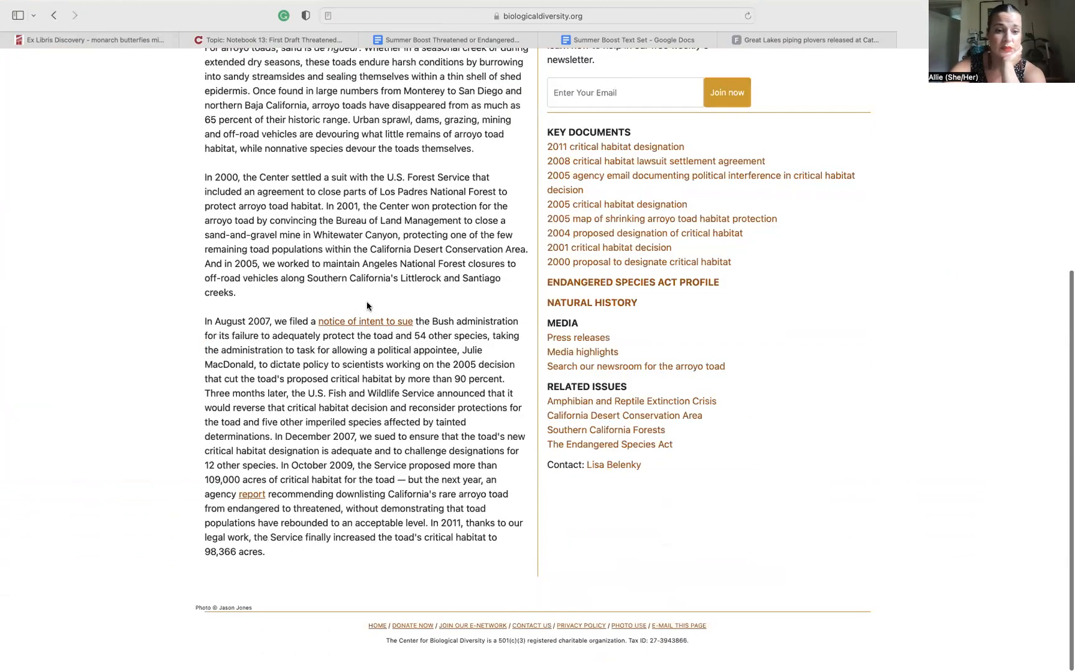
# Open the notice of intent to sue letter and read its opening paragraphs.
pyautogui.click(365, 321)
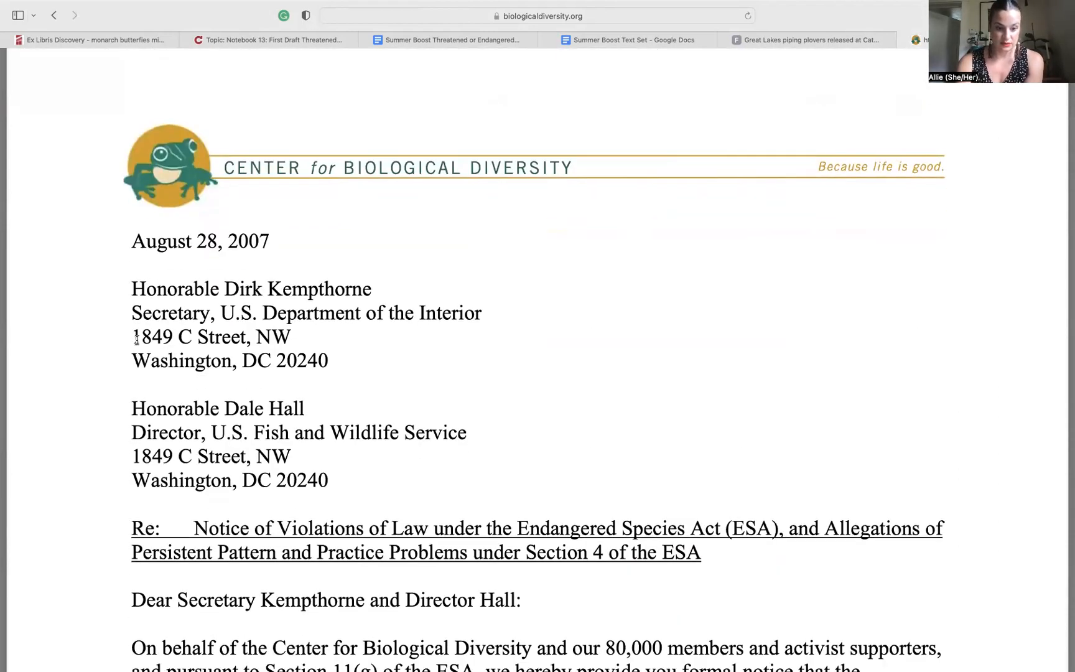
pyautogui.scroll(-3)
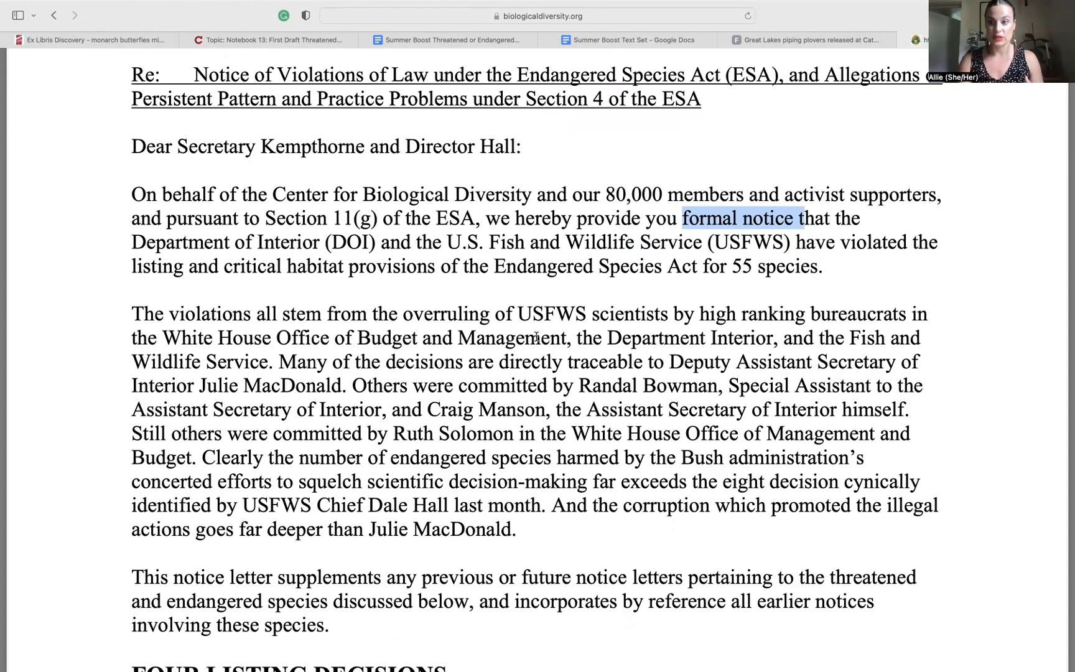
pyautogui.scroll(-3)
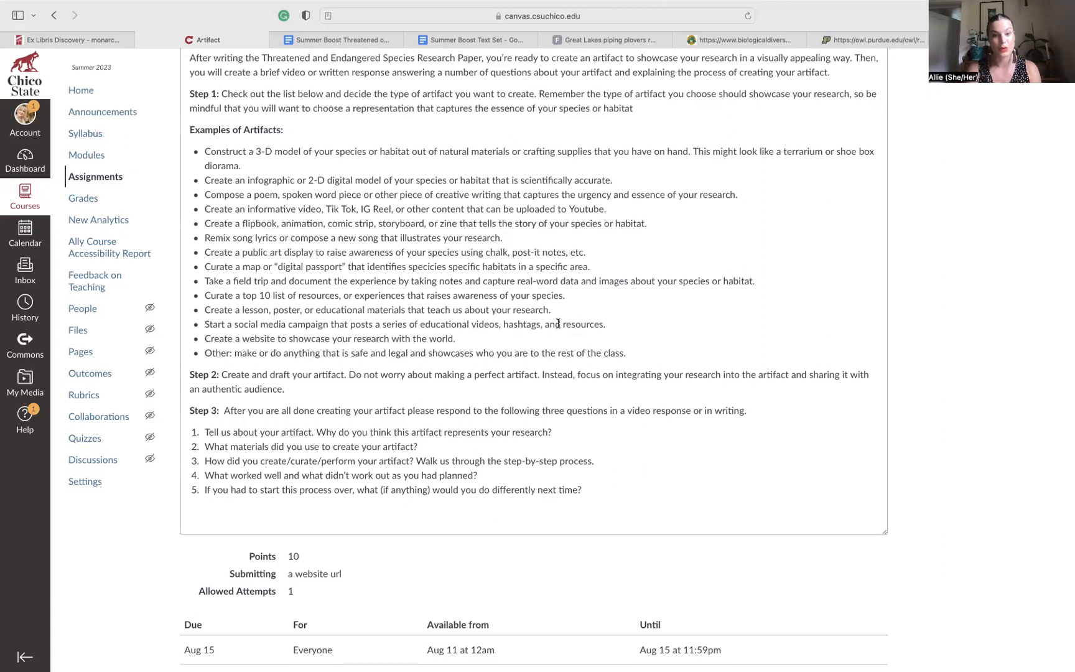
pyautogui.click(86, 155)
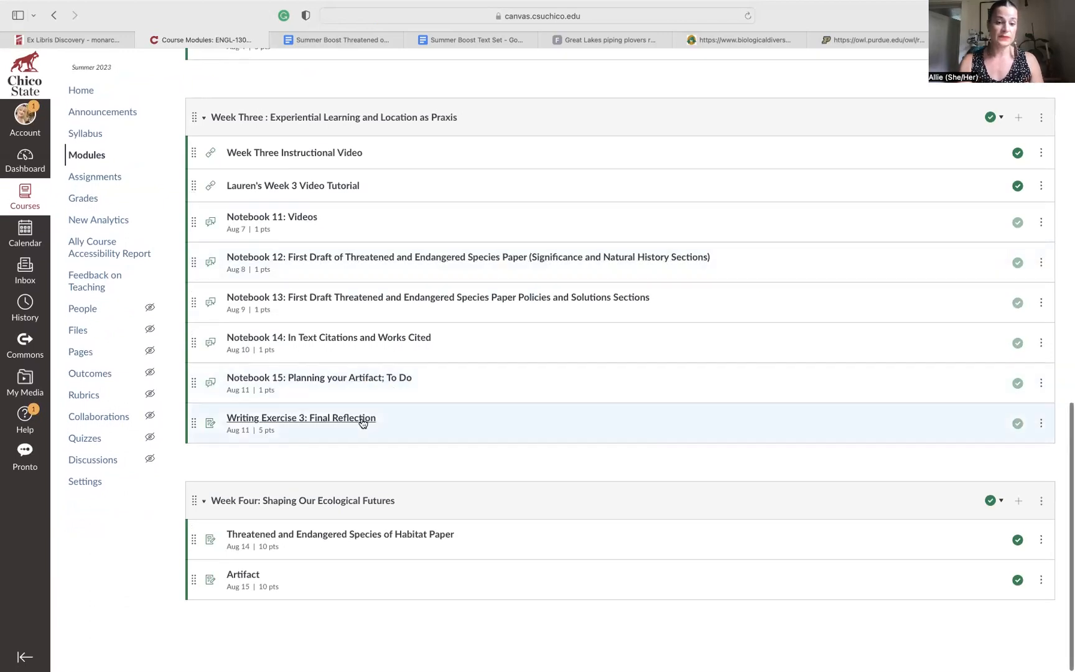
pyautogui.click(301, 418)
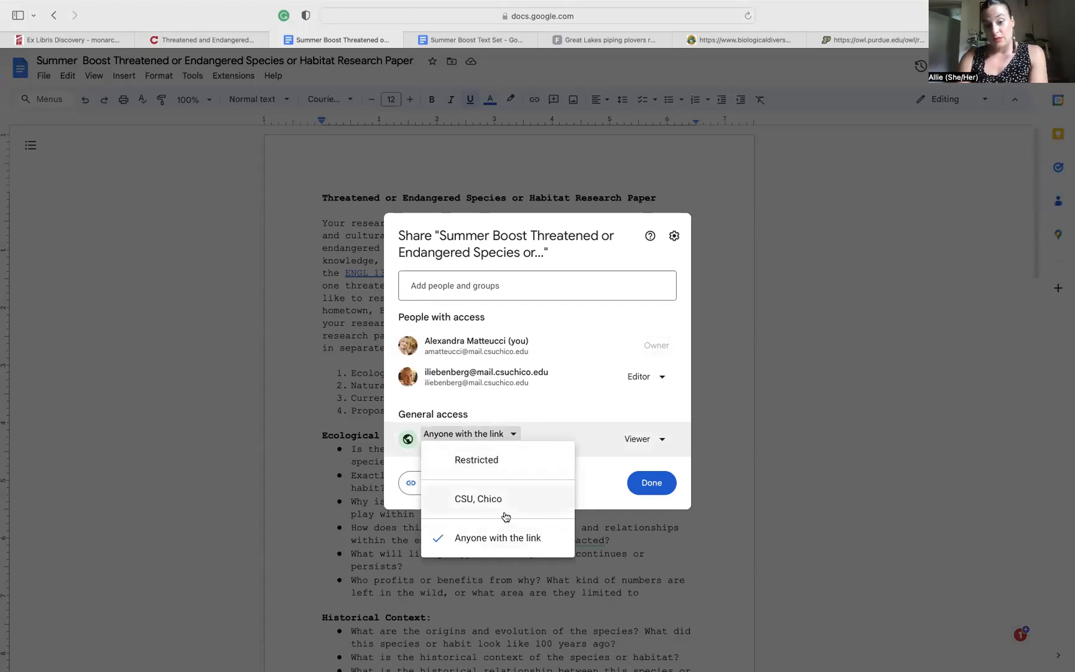
# Set the paper's General access to 'Anyone with the link' and review the role options.
pyautogui.click(643, 439)
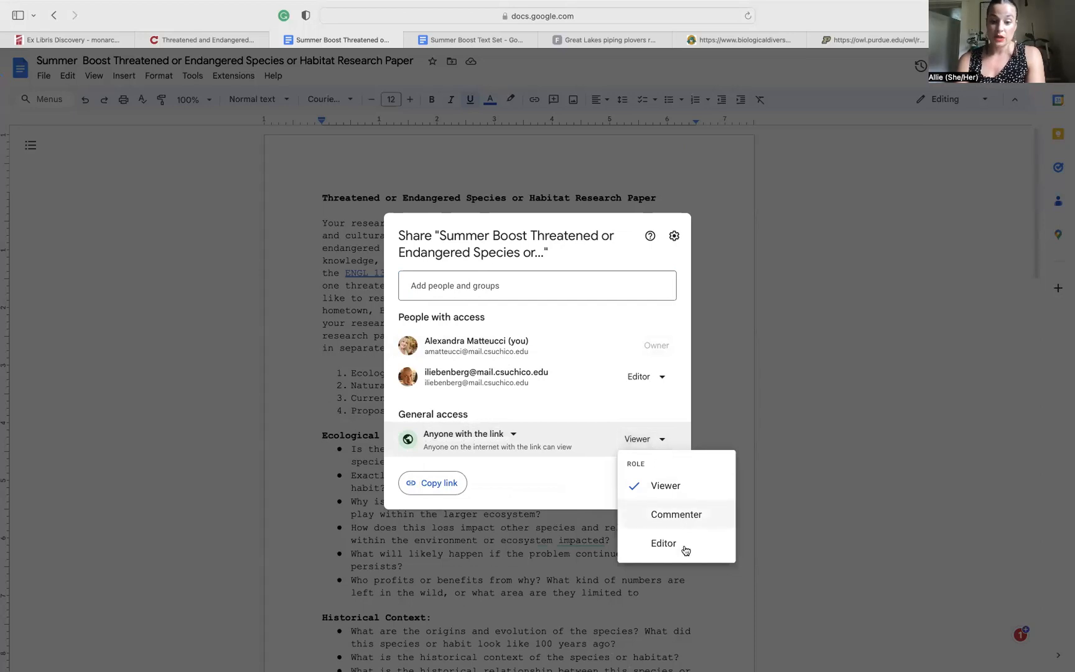
pyautogui.click(201, 38)
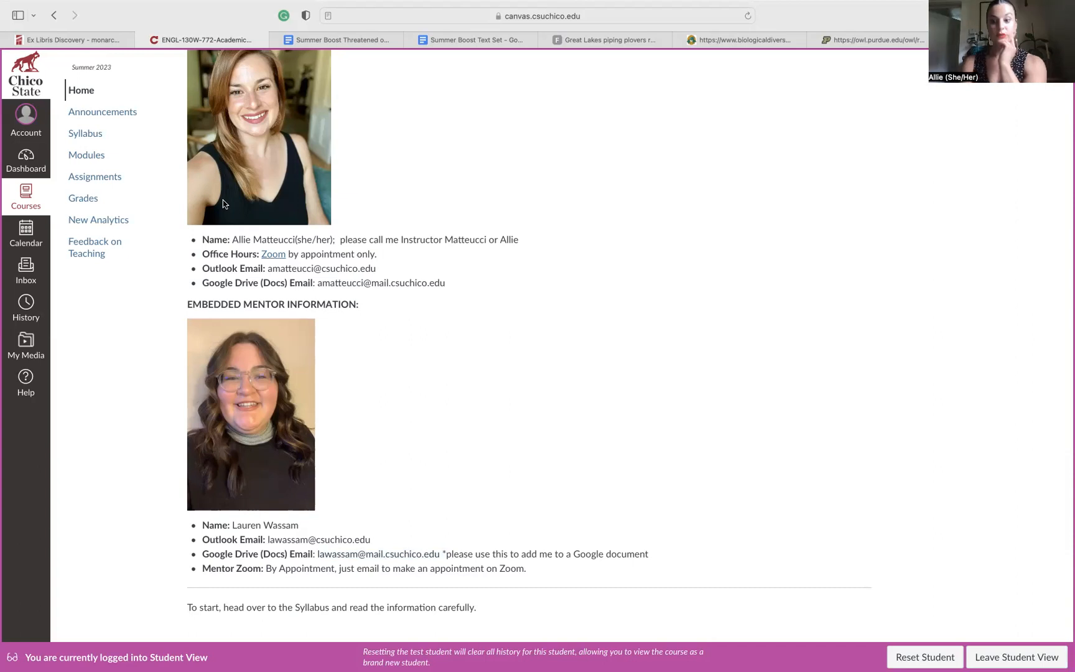